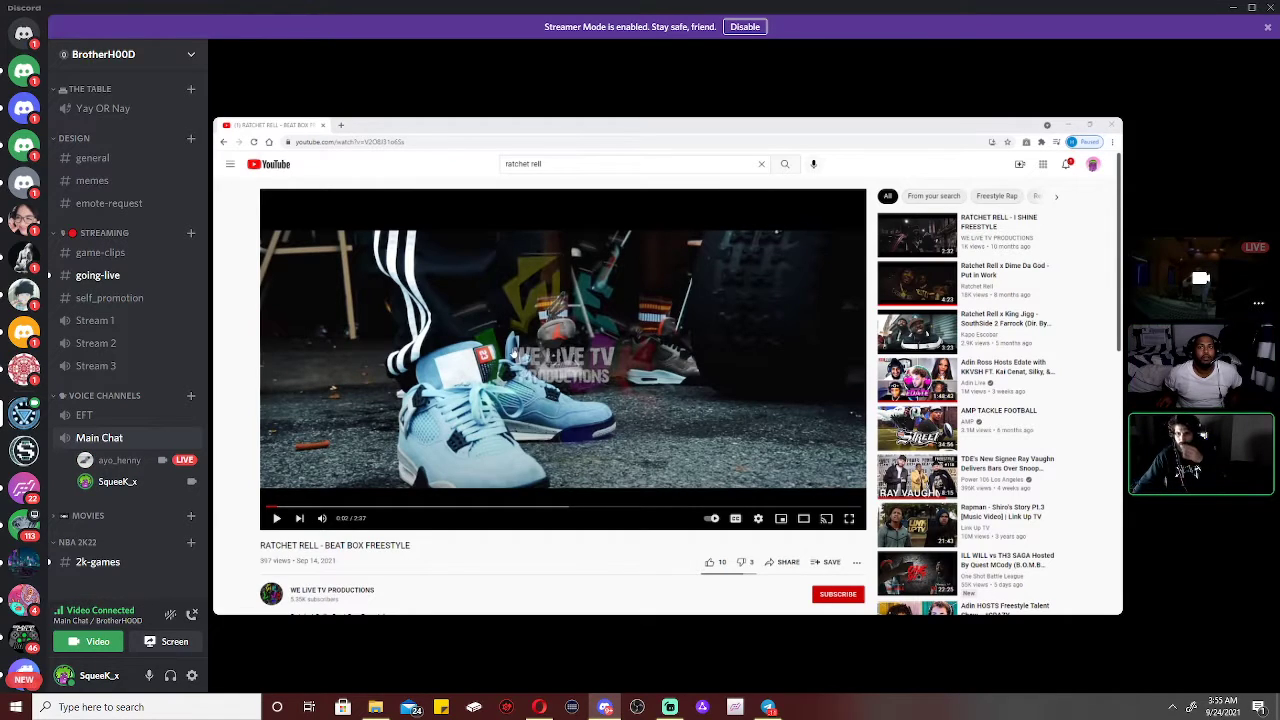
mouse_move(451, 459)
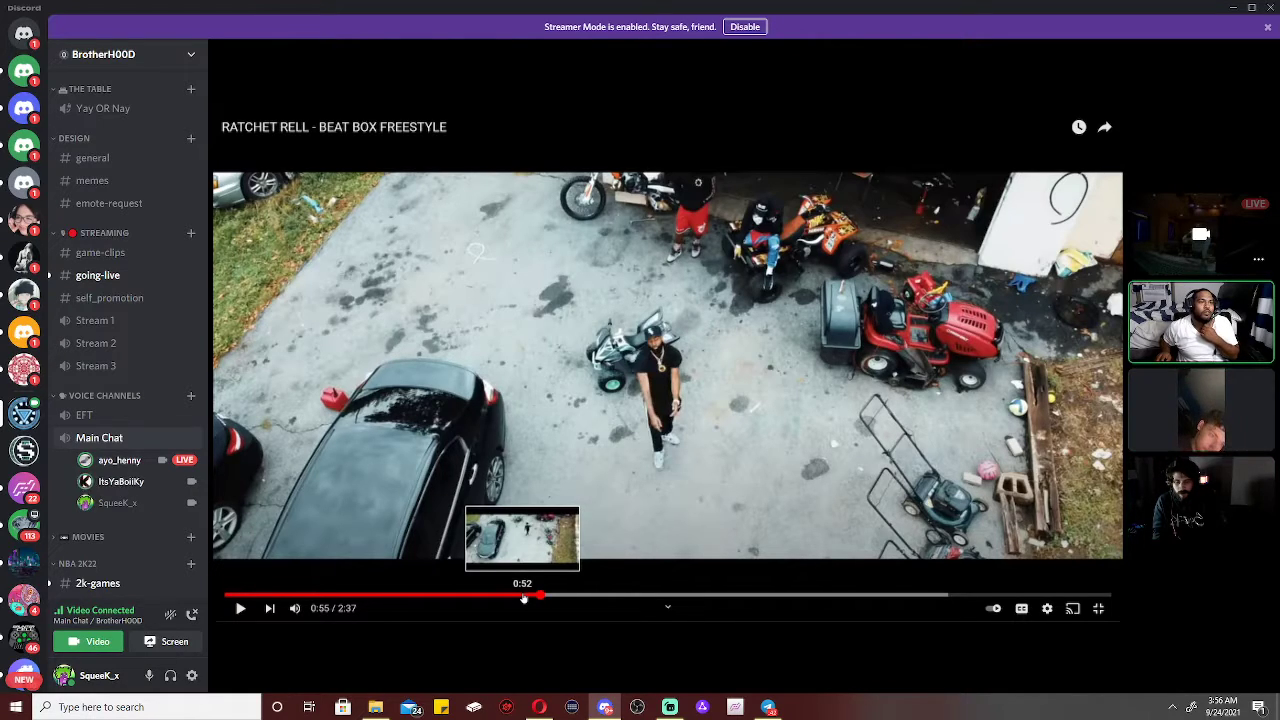
- Seek the Beat Box Freestyle video and watch full screen to 2:35 of 2:37
drag(540, 595, 518, 595)
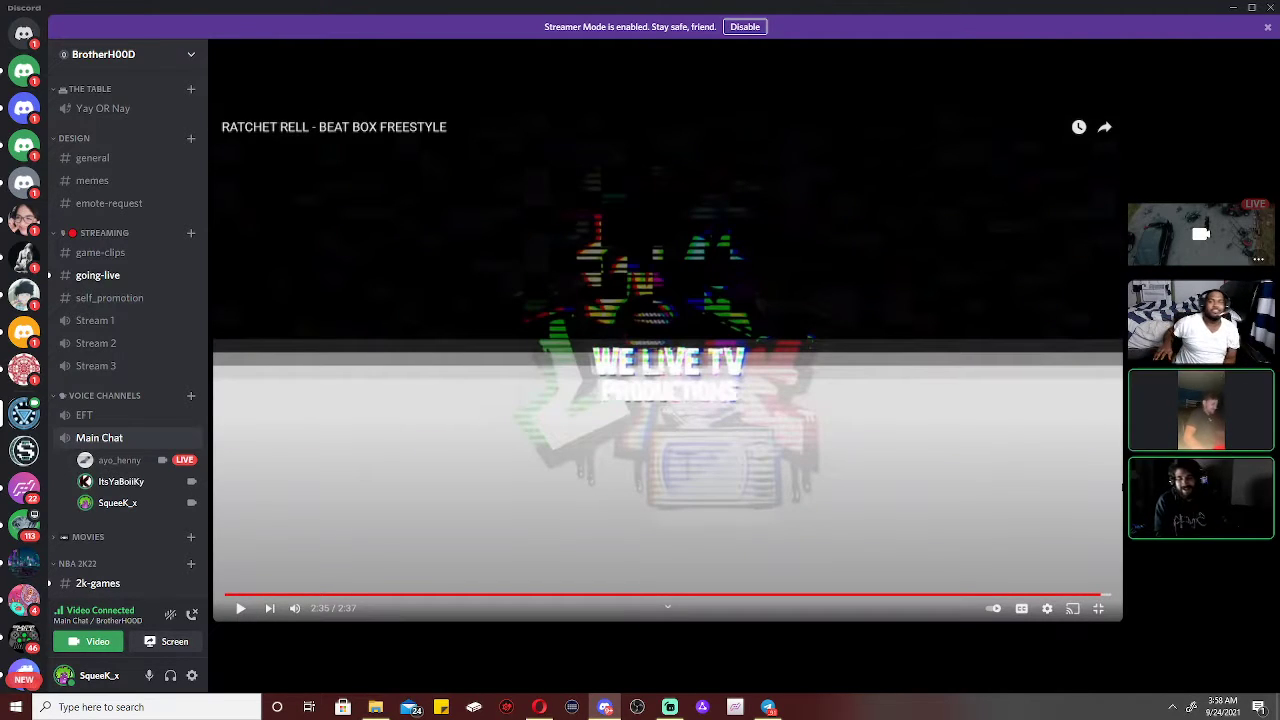
mouse_move(1080, 595)
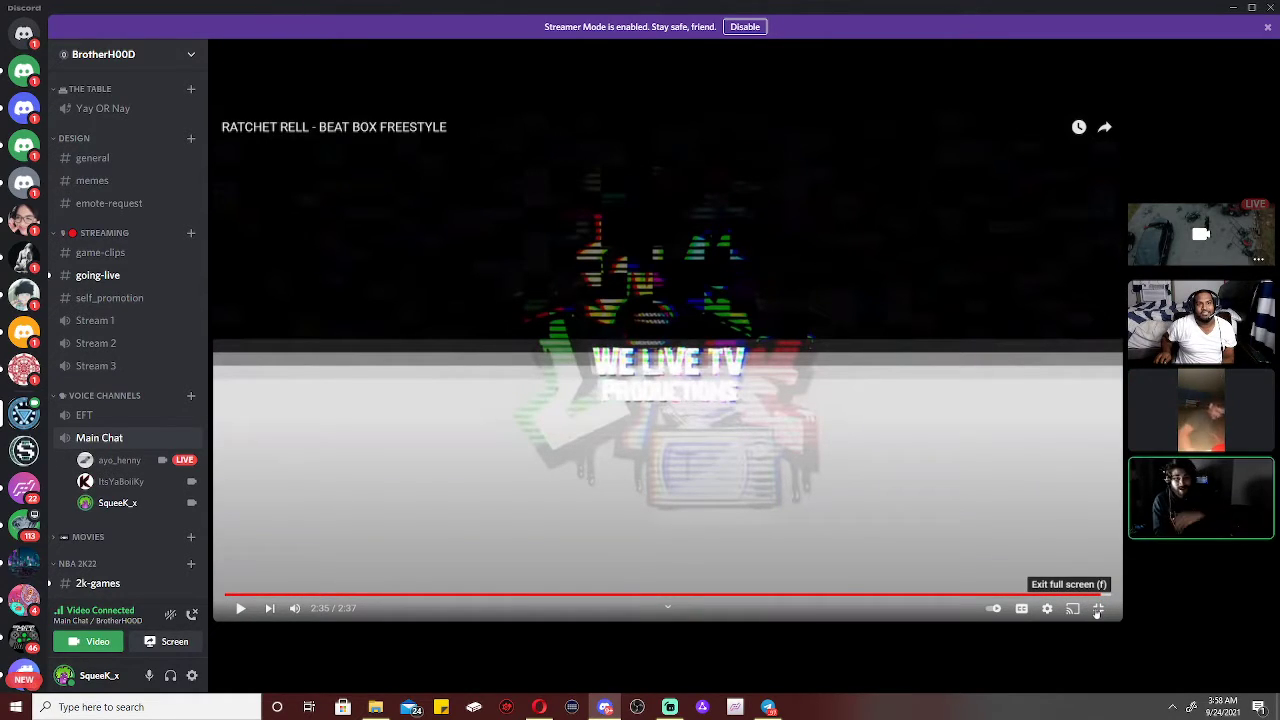
click(1097, 608)
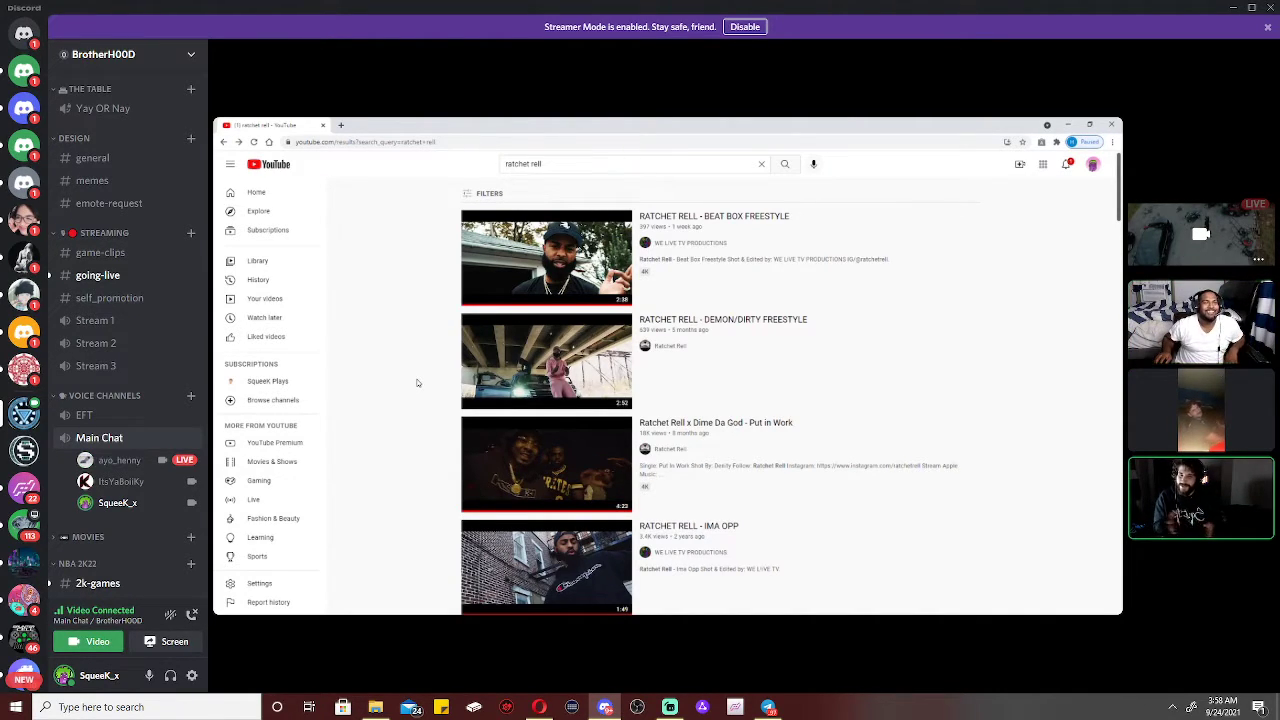
scroll(down, 3)
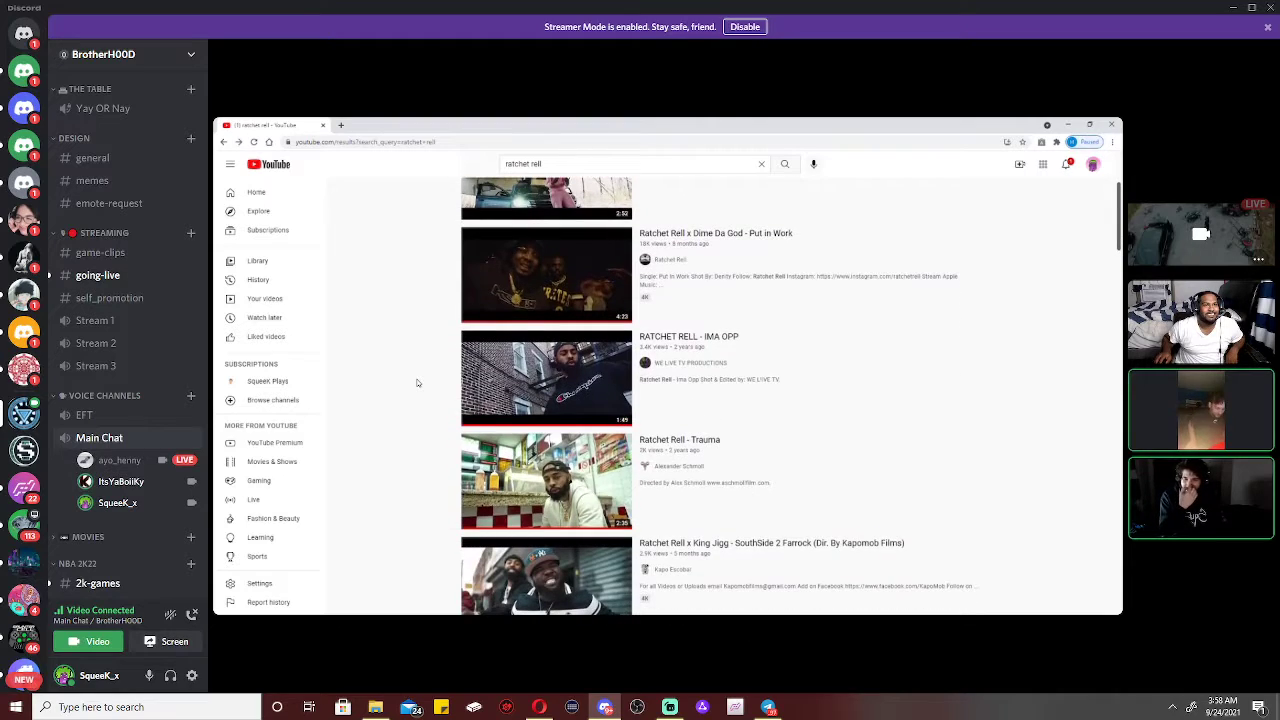
scroll(down, 3)
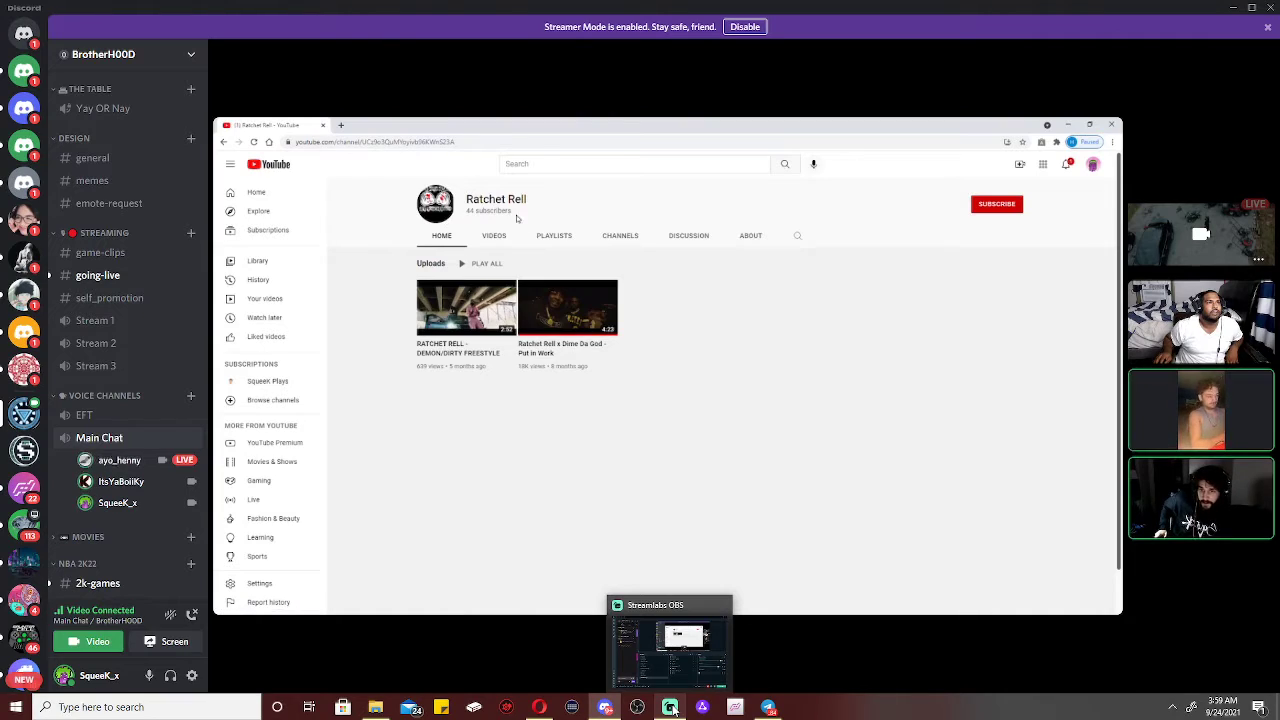
- View the channel's Videos tab, then go back to the ratchet rell search results
click(493, 235)
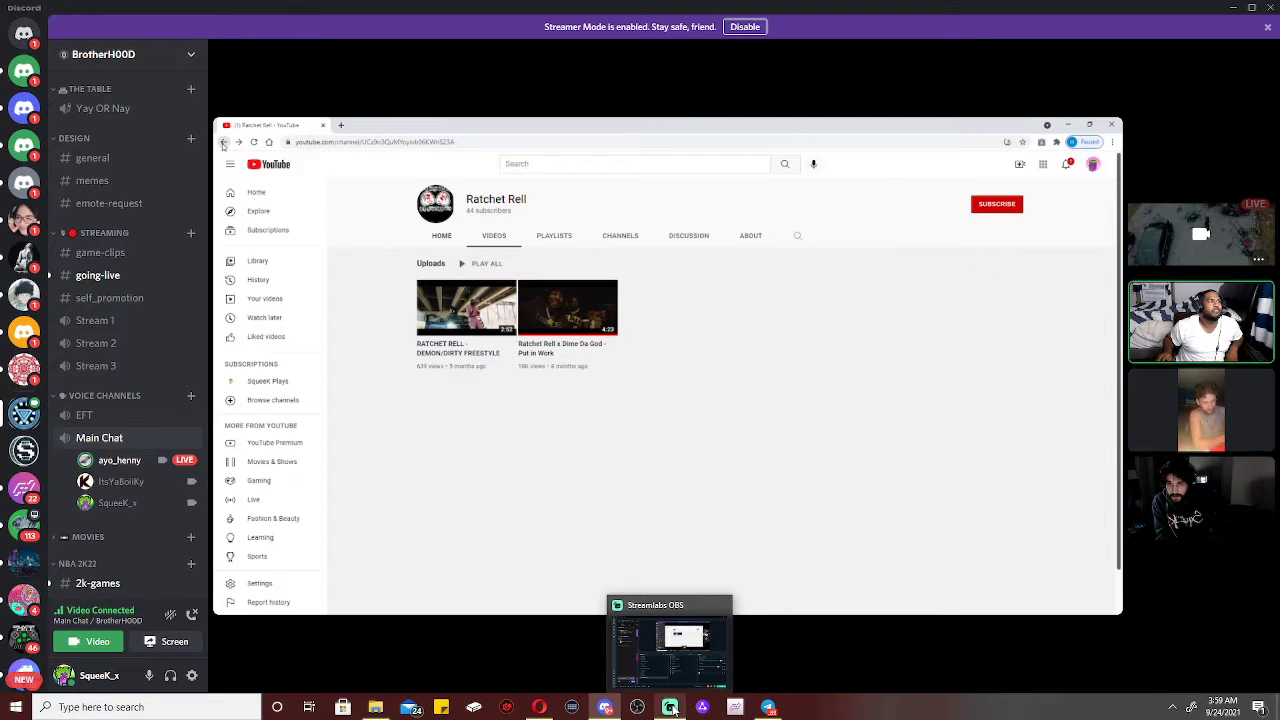
click(441, 235)
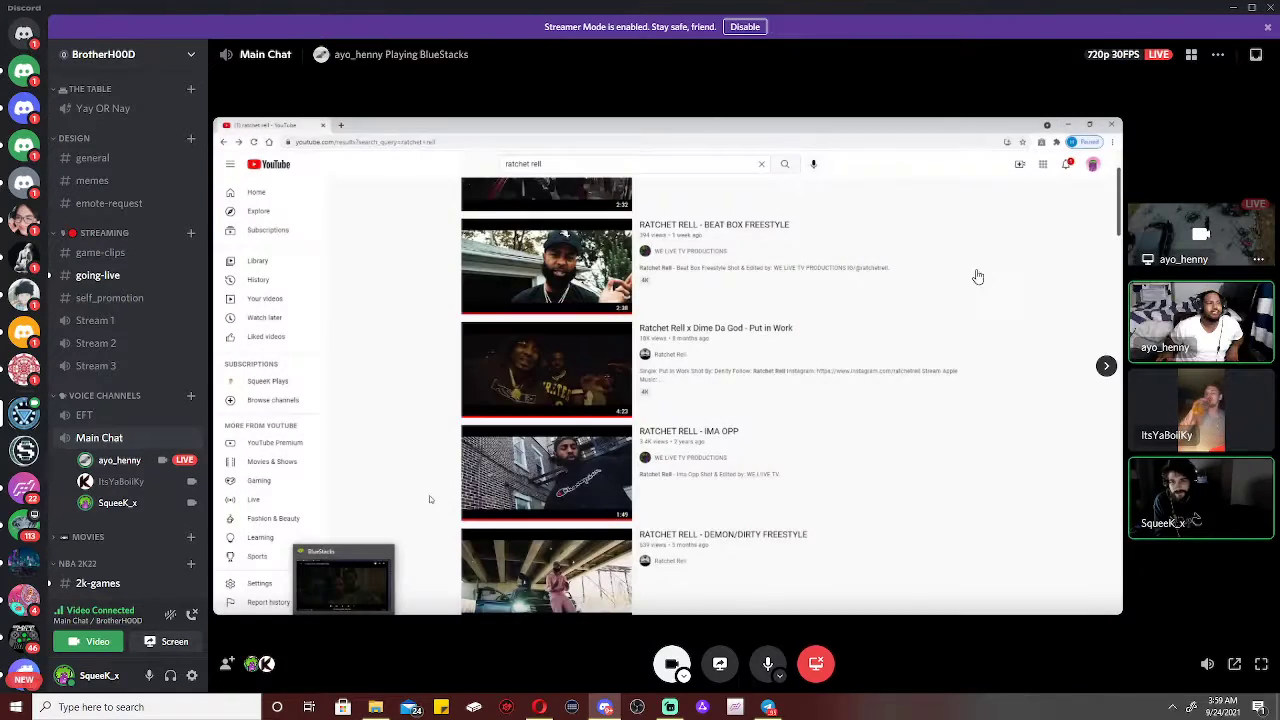
- Scroll the search results and play 'RATCHET RELL - DEMON/DIRTY FREESTYLE'
scroll(down, 3)
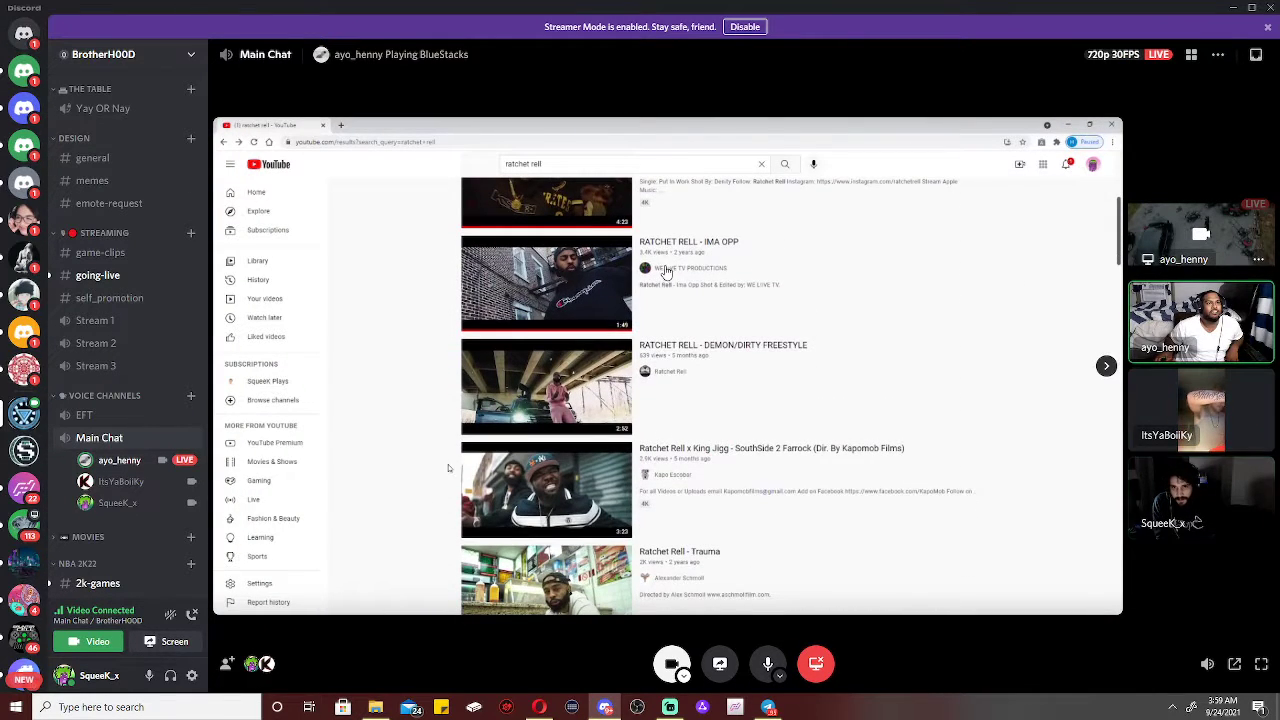
mouse_move(695, 304)
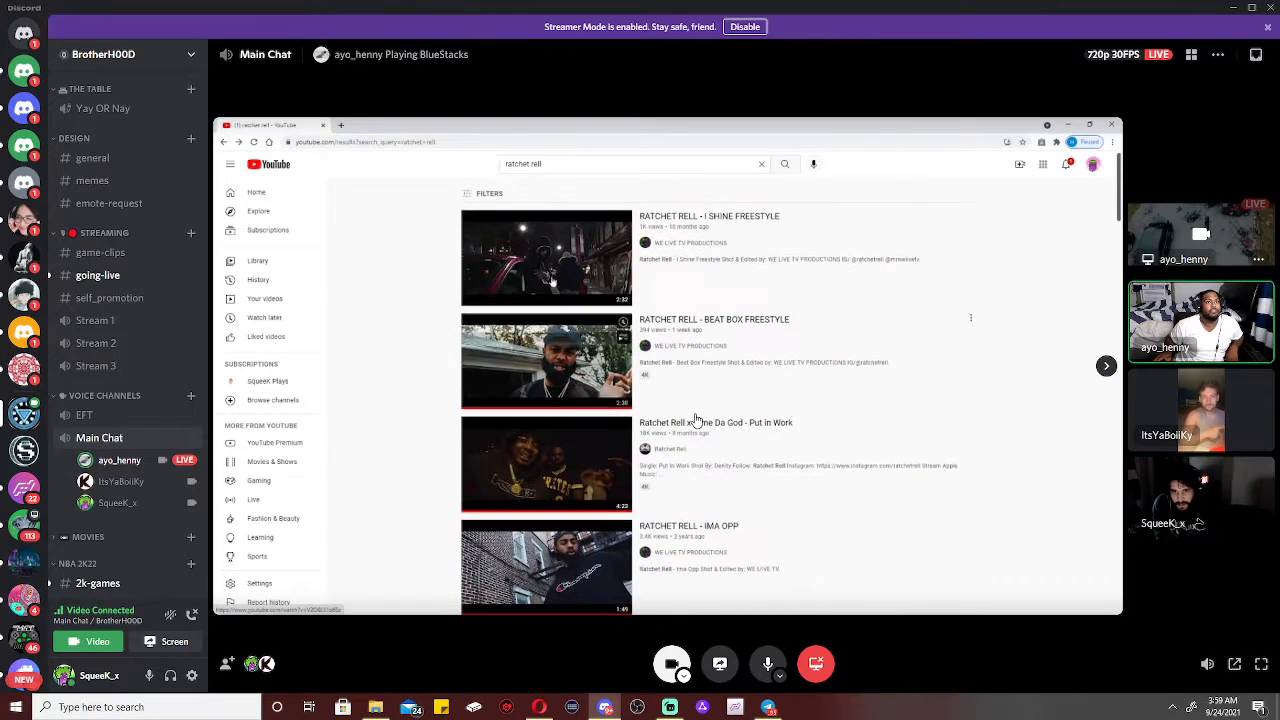
scroll(down, 3)
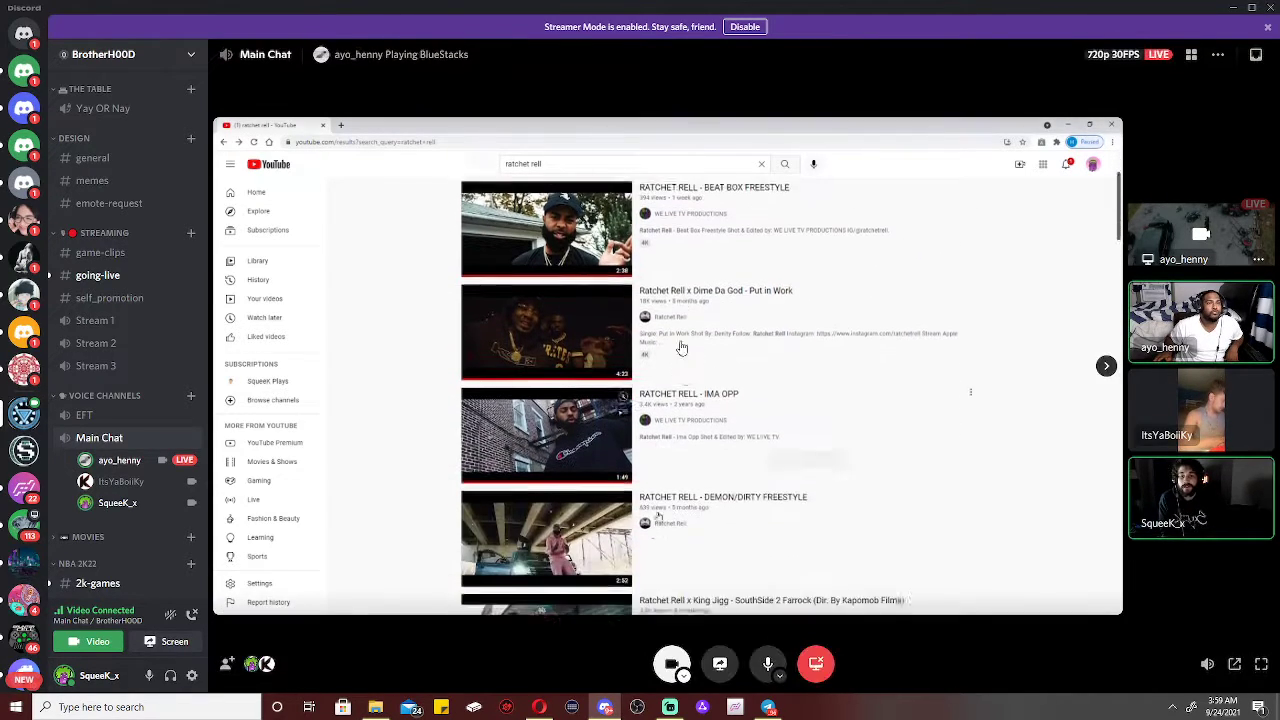
scroll(down, 3)
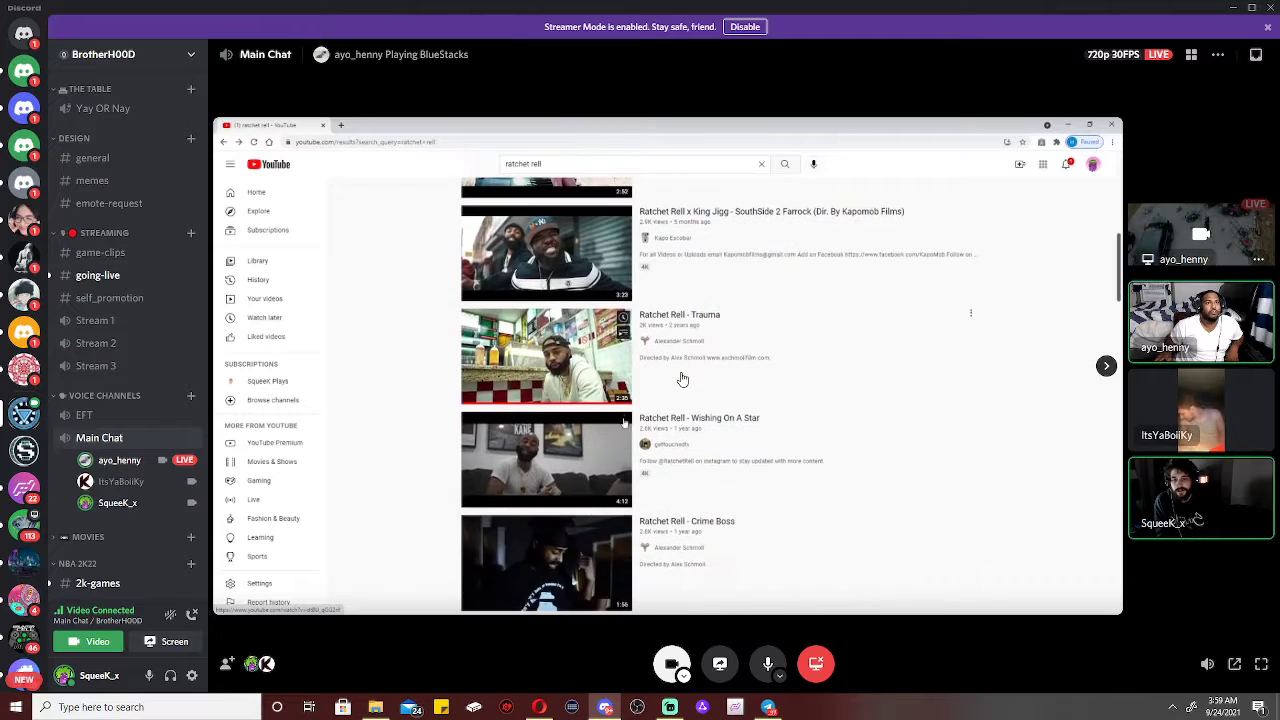
scroll(down, 3)
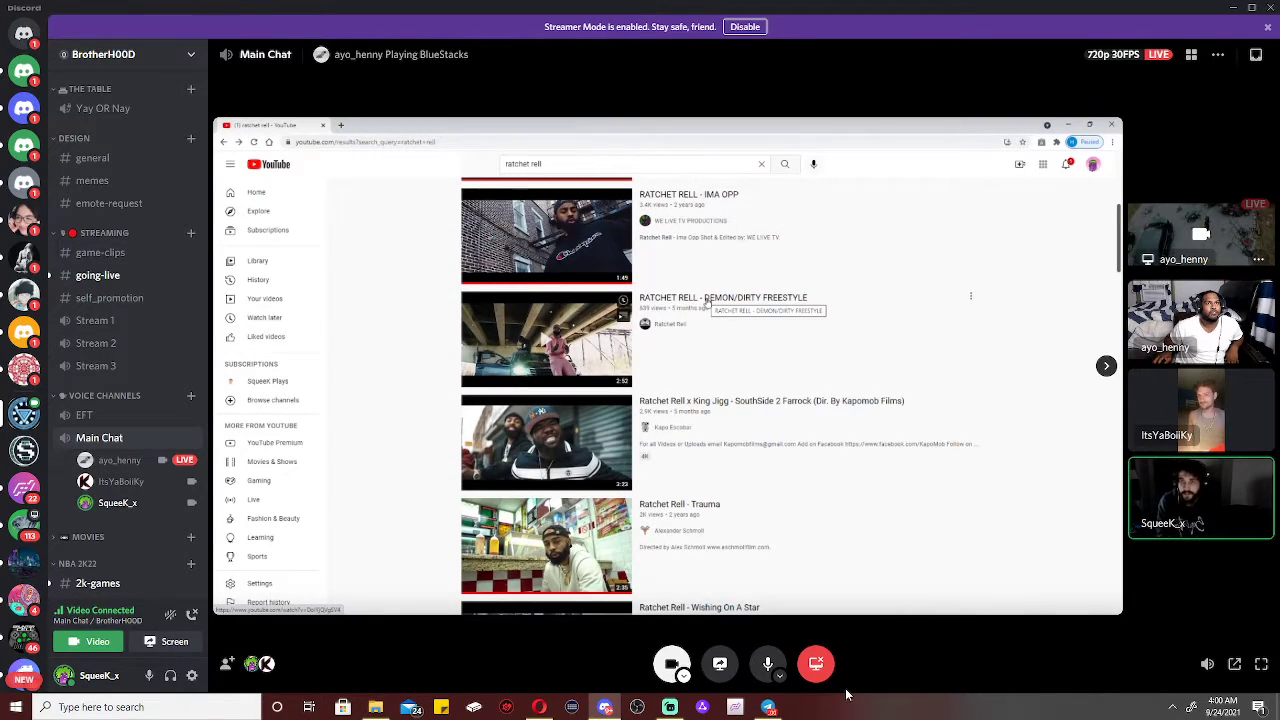
click(546, 339)
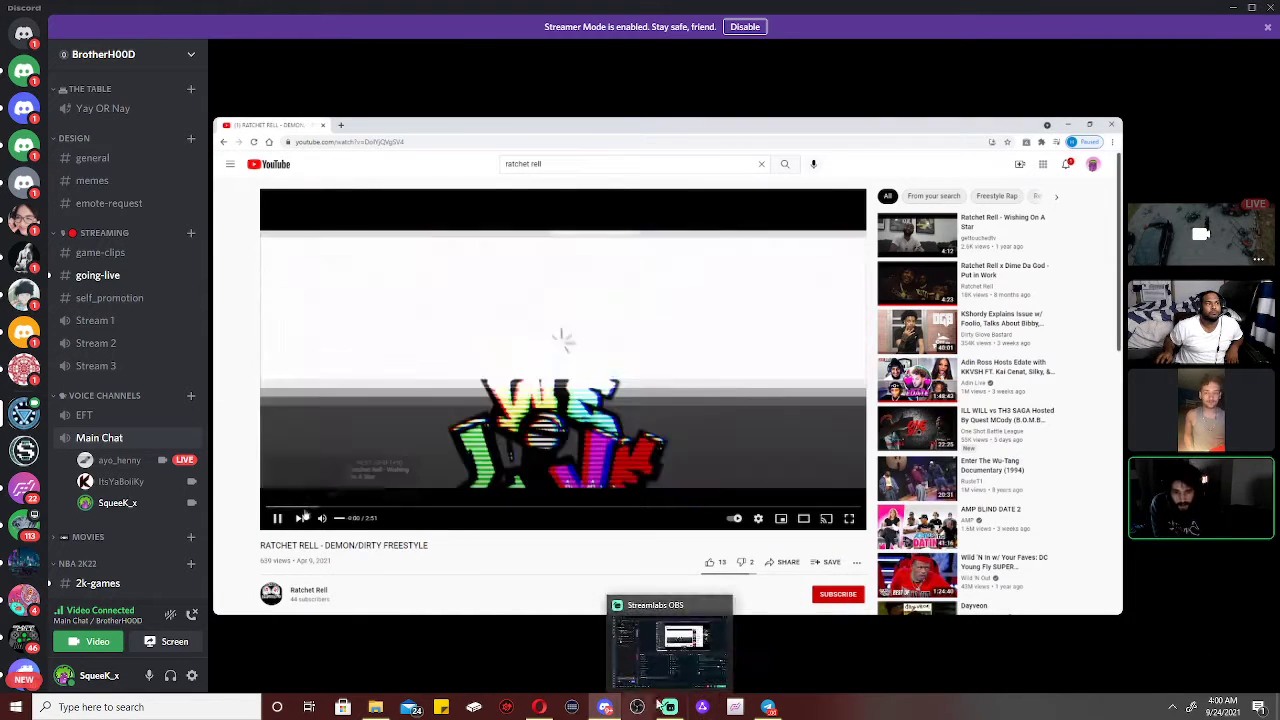